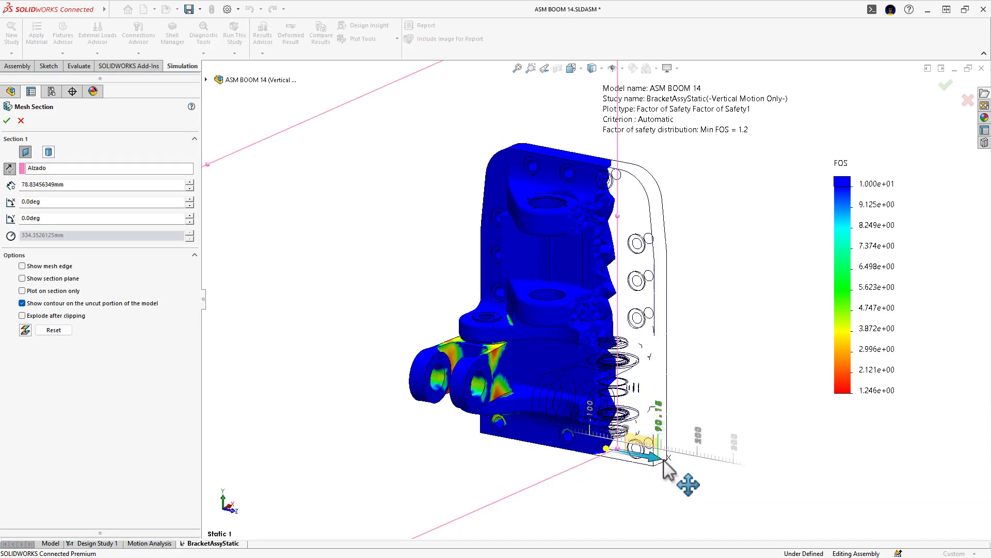
# Slide the Mesh Section plane across the bracket's factor-of-safety plot.
pyautogui.moveTo(667, 457); pyautogui.dragTo(696, 462)
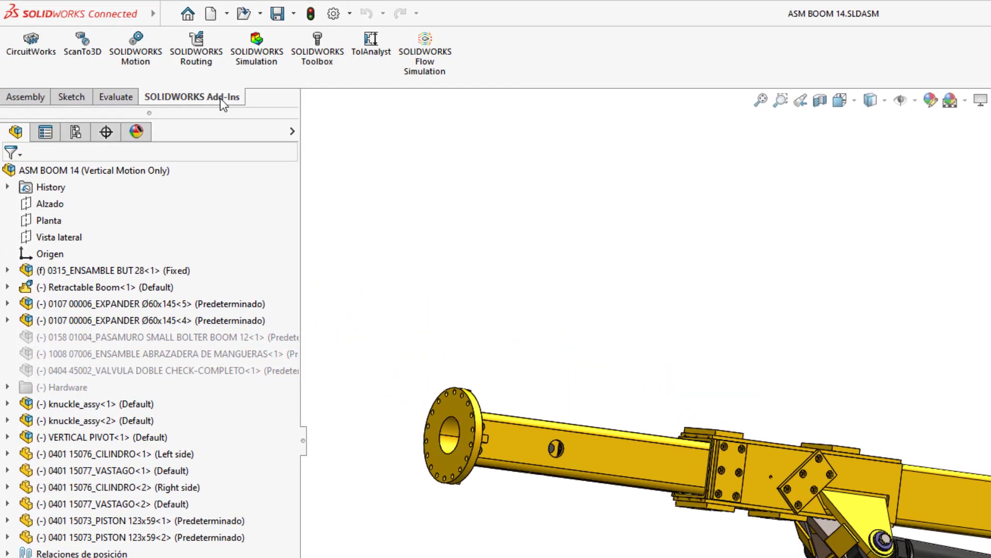
# Enable the SOLIDWORKS Simulation add-in and show the New Study options.
pyautogui.click(256, 48)
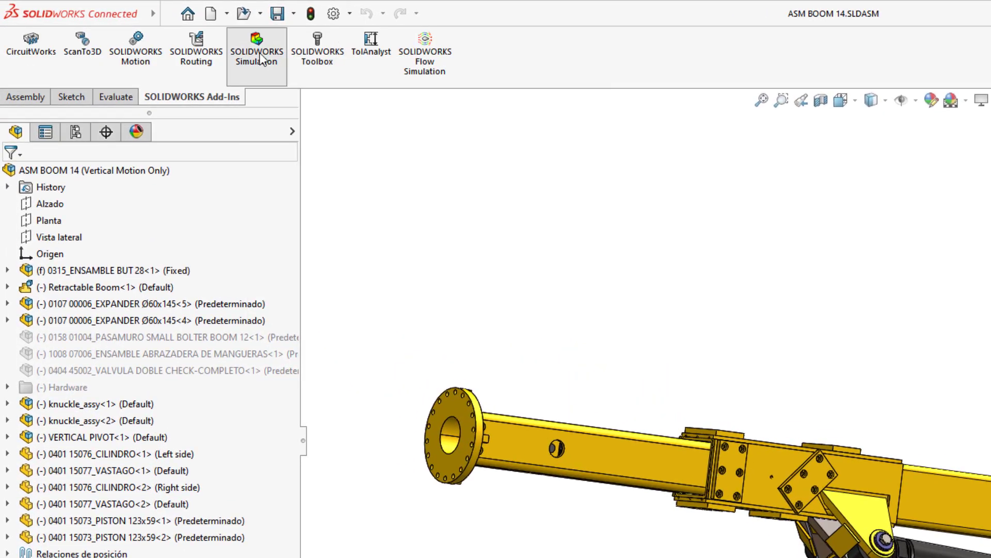
pyautogui.click(256, 45)
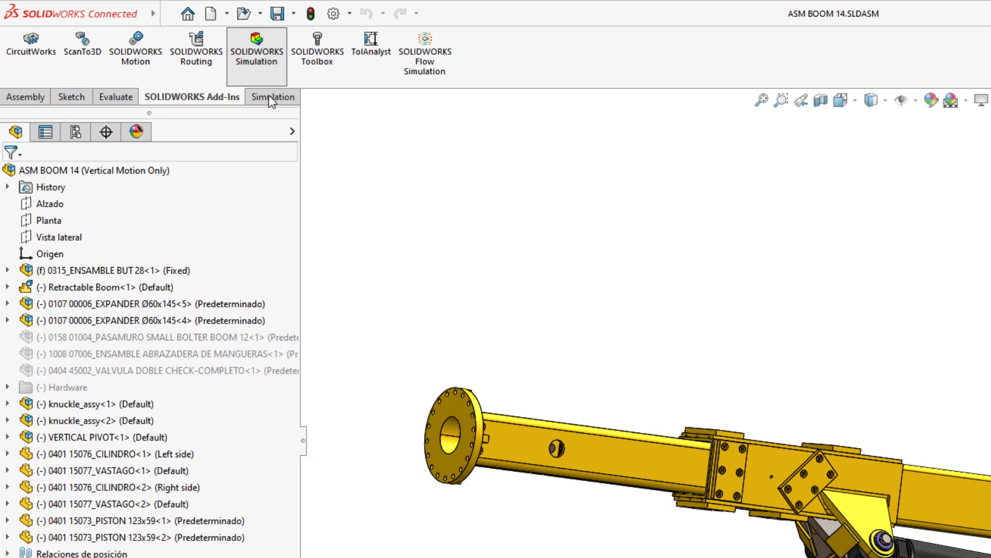
pyautogui.click(272, 96)
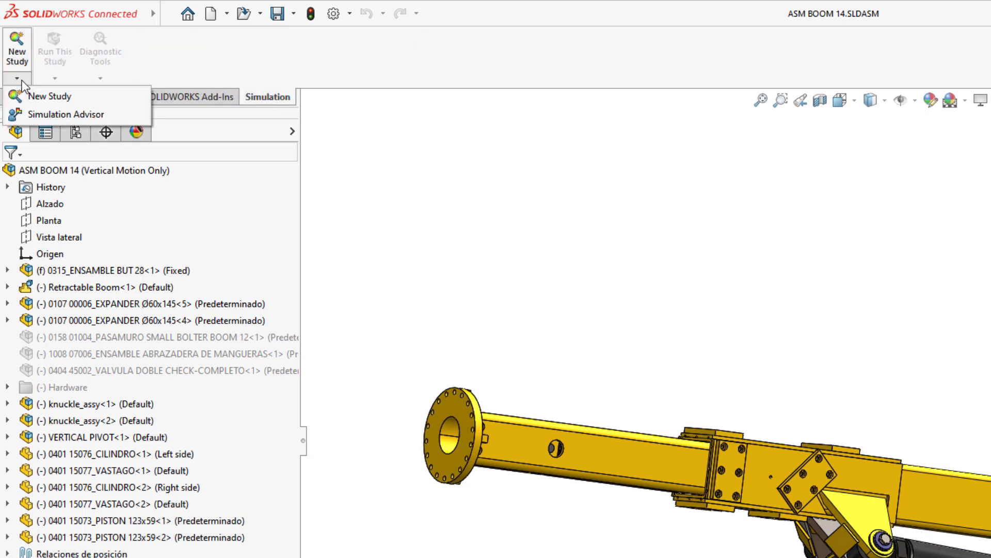
pyautogui.moveTo(37, 96)
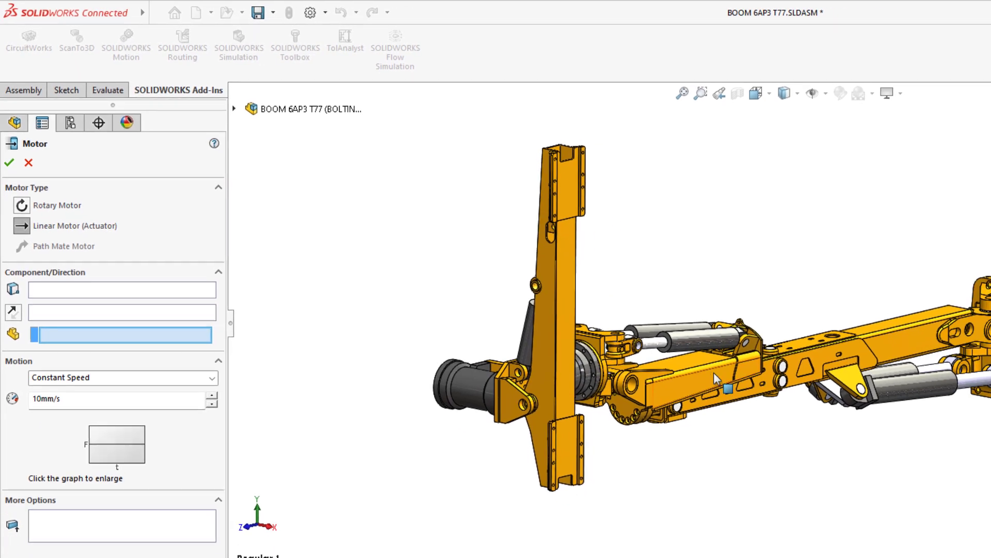
# Add a linear motor on the boom cylinder, plot its reaction force, and assign ASTM A36 Steel.
pyautogui.click(917, 373)
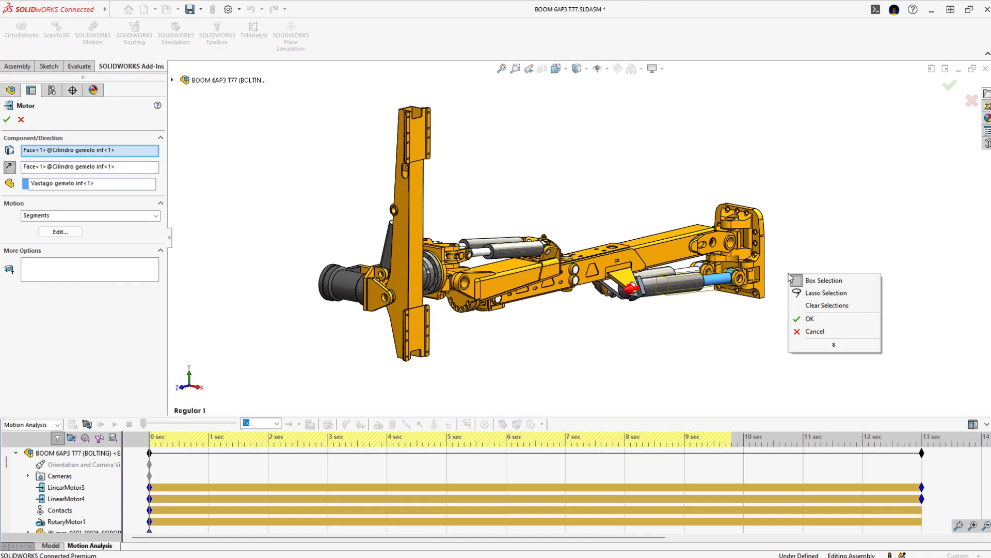
pyautogui.click(810, 319)
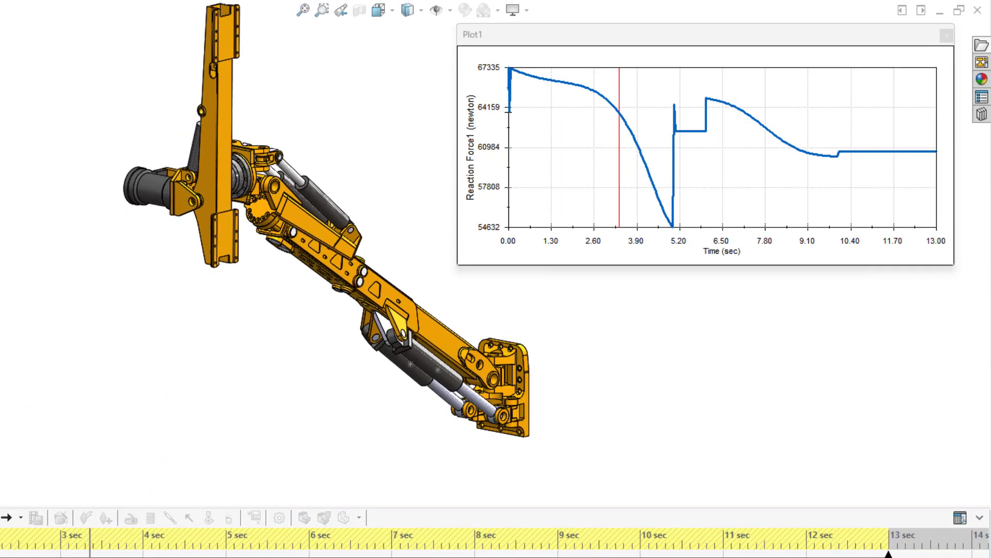
pyautogui.rightClick(139, 384)
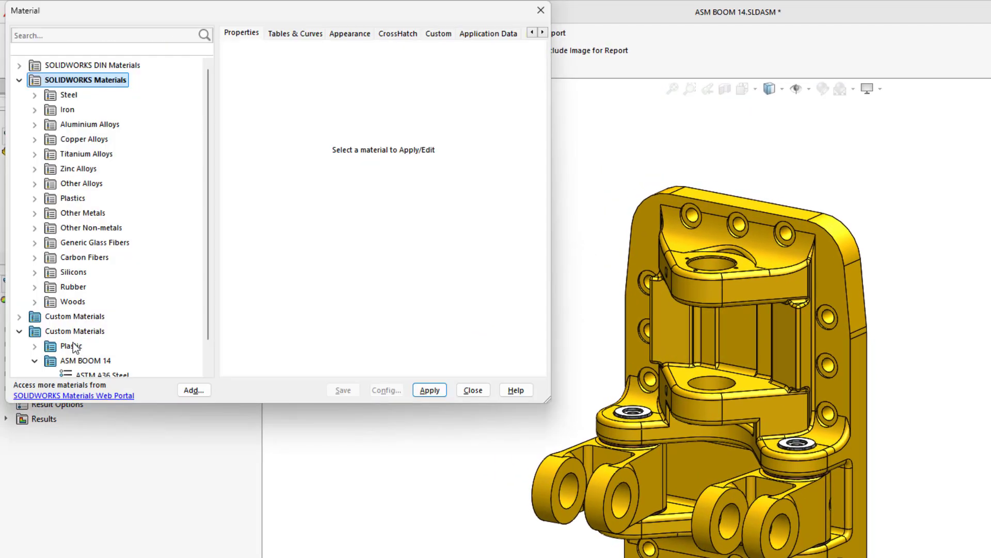
pyautogui.click(68, 94)
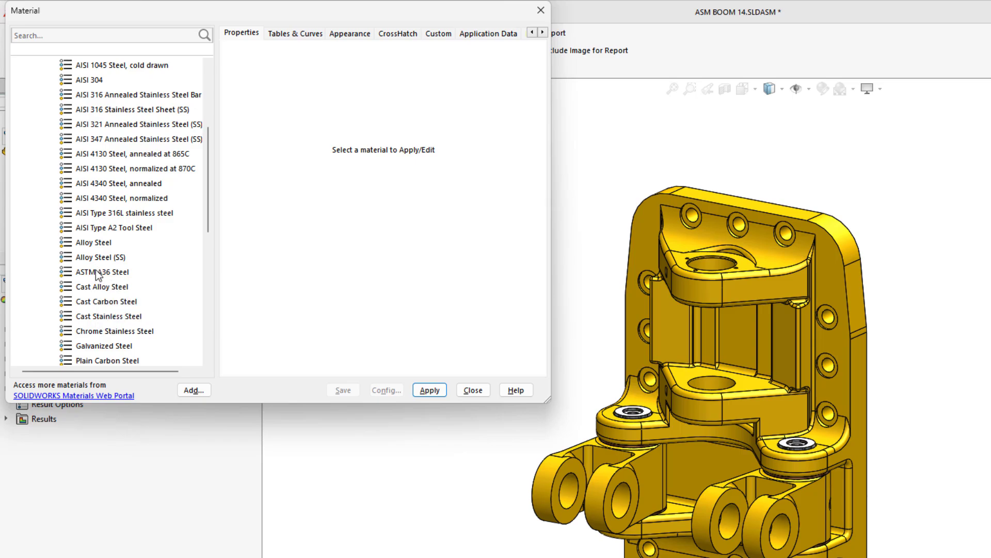
pyautogui.rightClick(59, 135)
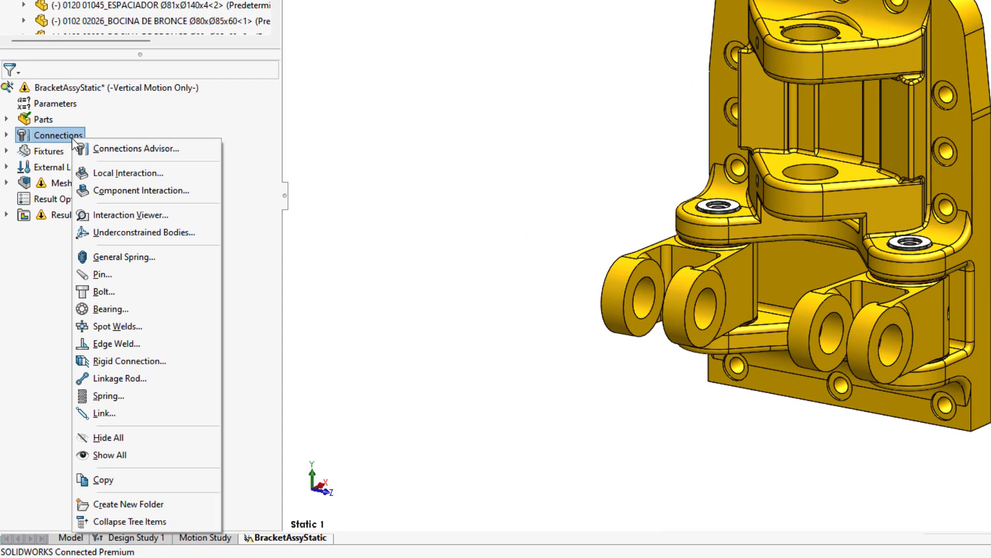
pyautogui.moveTo(101, 273)
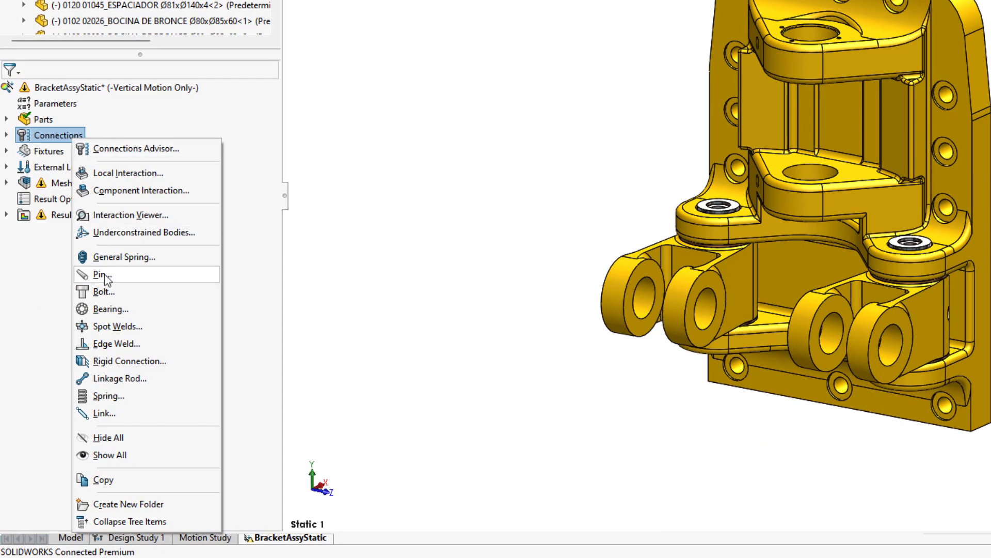
# Pin the expander pin to the bracket bore with a retaining ring.
pyautogui.click(102, 274)
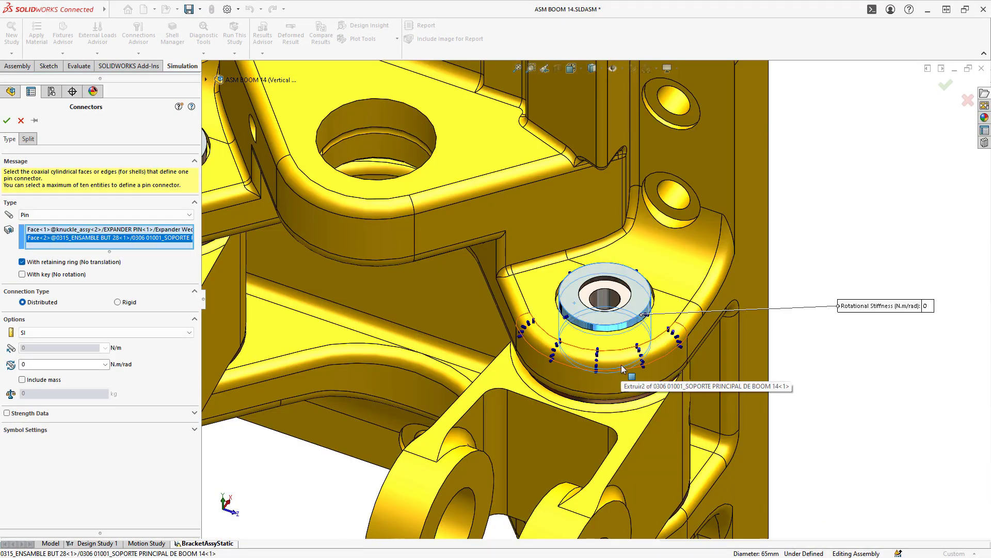
pyautogui.rightClick(623, 368)
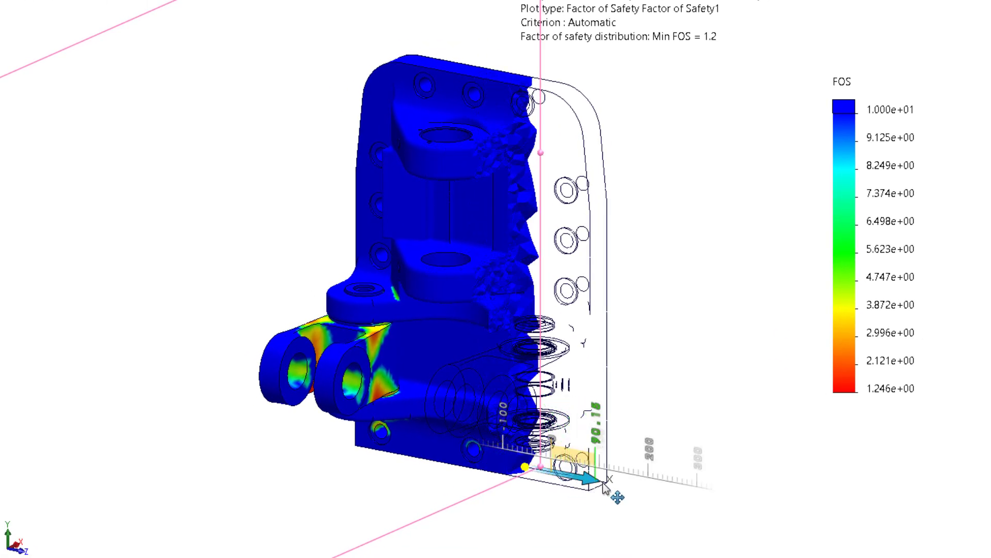
# Drag the section plane deeper into the bracket's factor-of-safety plot.
pyautogui.moveTo(604, 483); pyautogui.dragTo(661, 500)
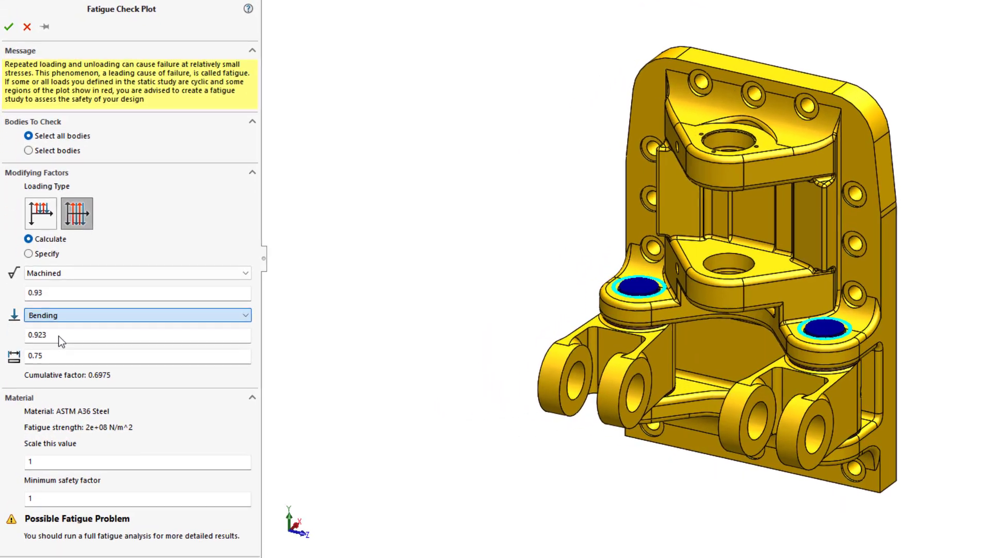
# Apply the fatigue check with a minimum safety factor of 4.
pyautogui.write('4')
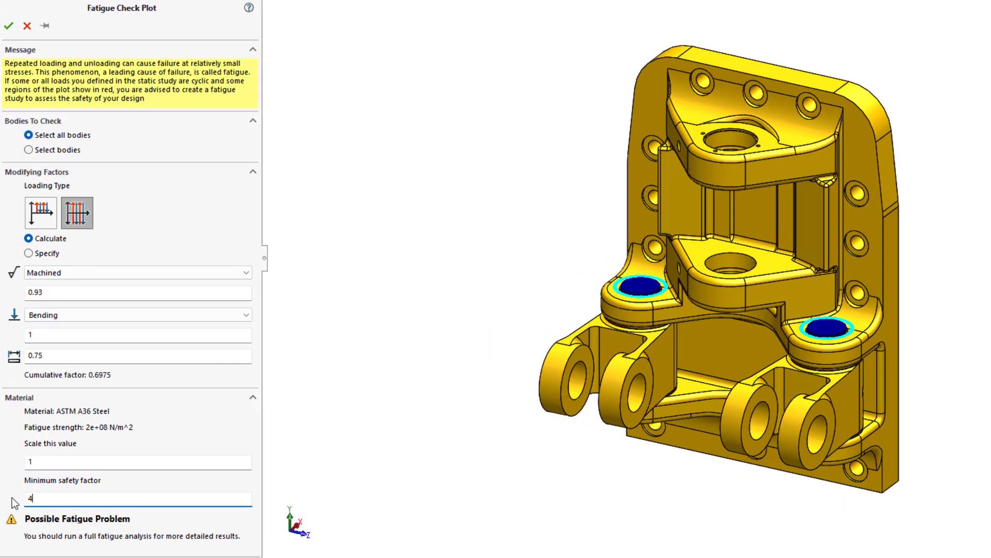
pyautogui.click(8, 26)
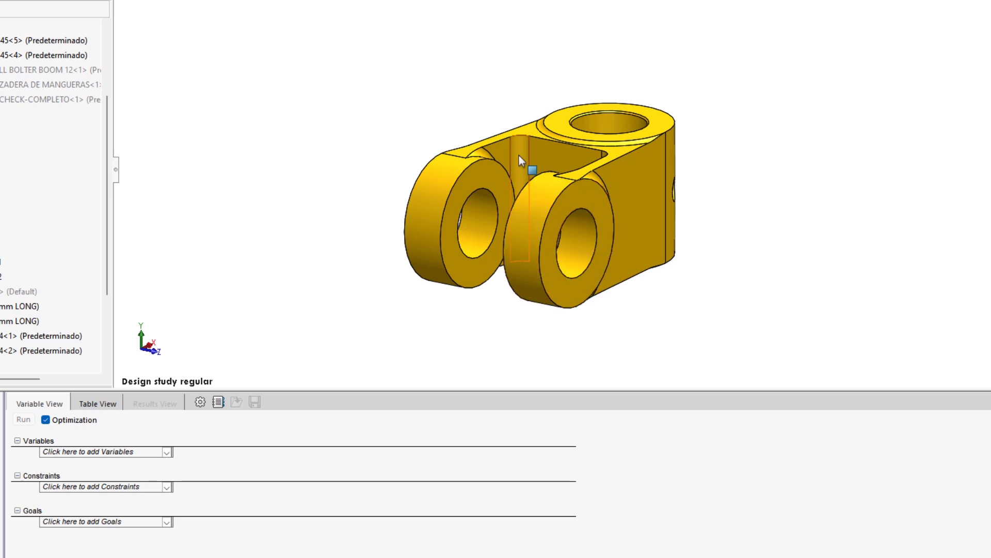
# Add the knuckle slot fillet Radius as a plain range variable, 10mm to 40mm.
pyautogui.click(534, 170)
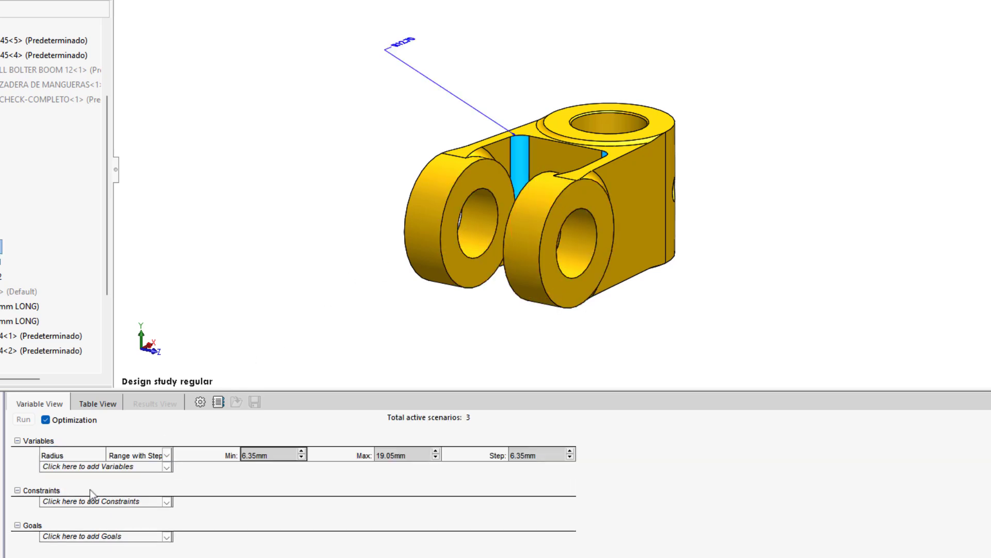
pyautogui.click(167, 454)
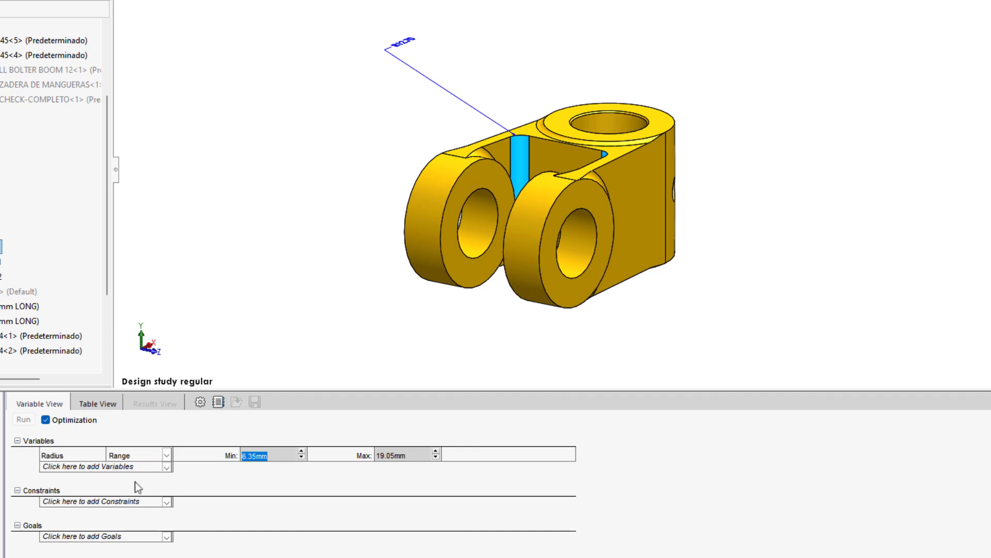
pyautogui.click(392, 455)
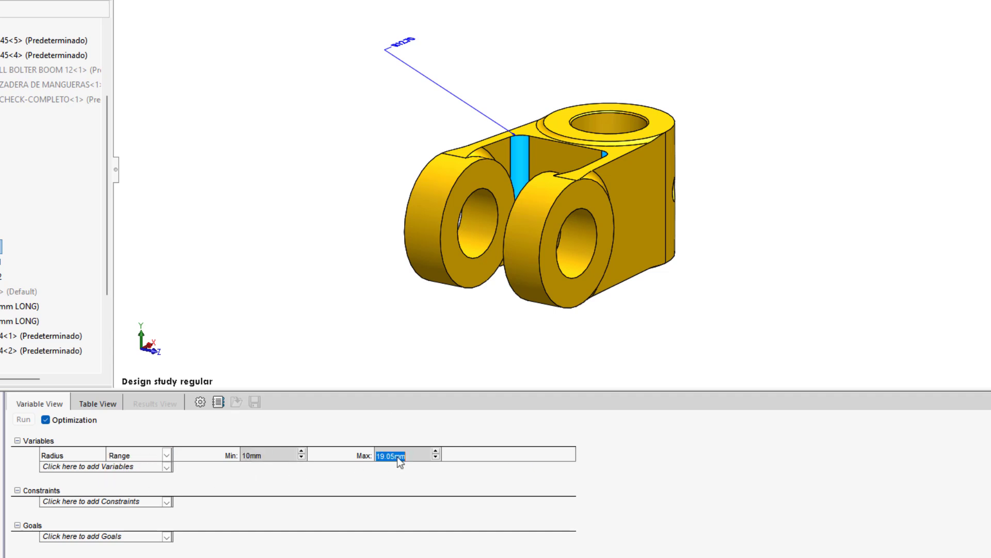
pyautogui.write('40')
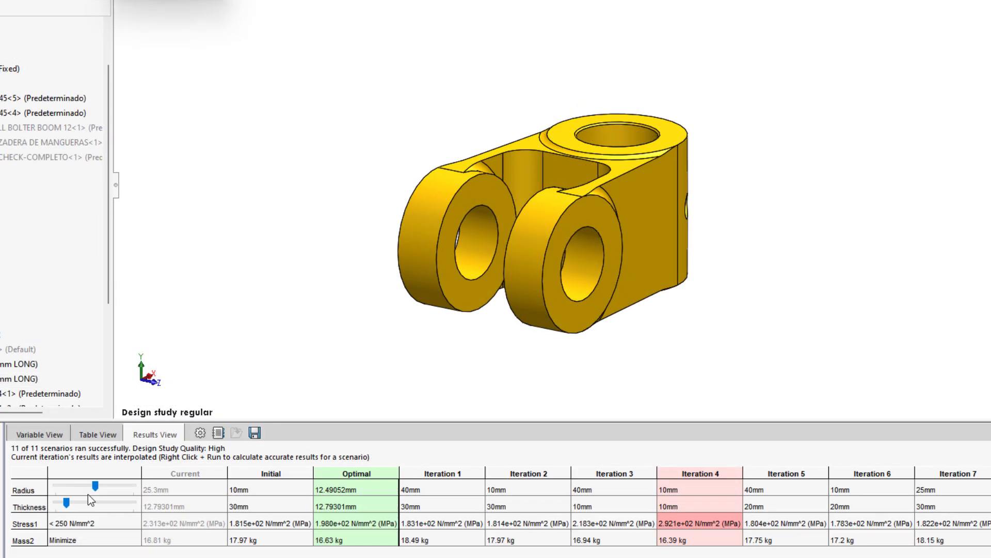
# Drag the Thickness slider up to preview a thicker knuckle's stress and mass.
pyautogui.moveTo(65, 506); pyautogui.dragTo(92, 506)
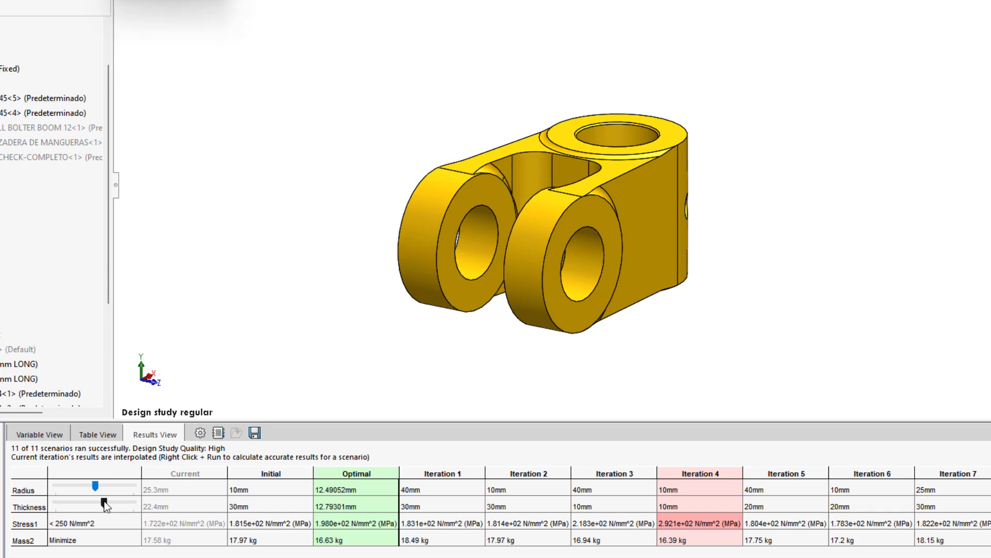
pyautogui.click(355, 473)
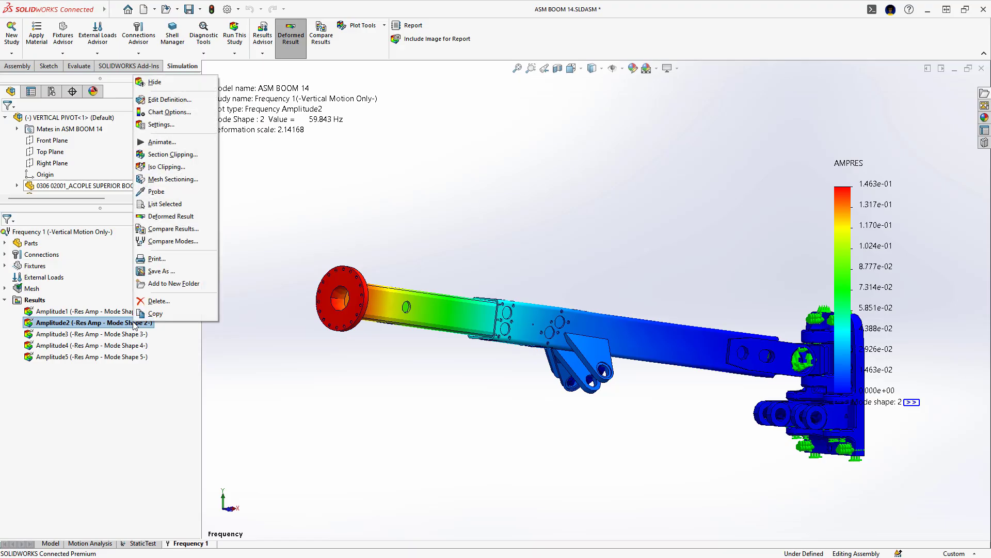
# Animate the Amplitude2 mode-shape plot at 59.843 Hz.
pyautogui.click(162, 141)
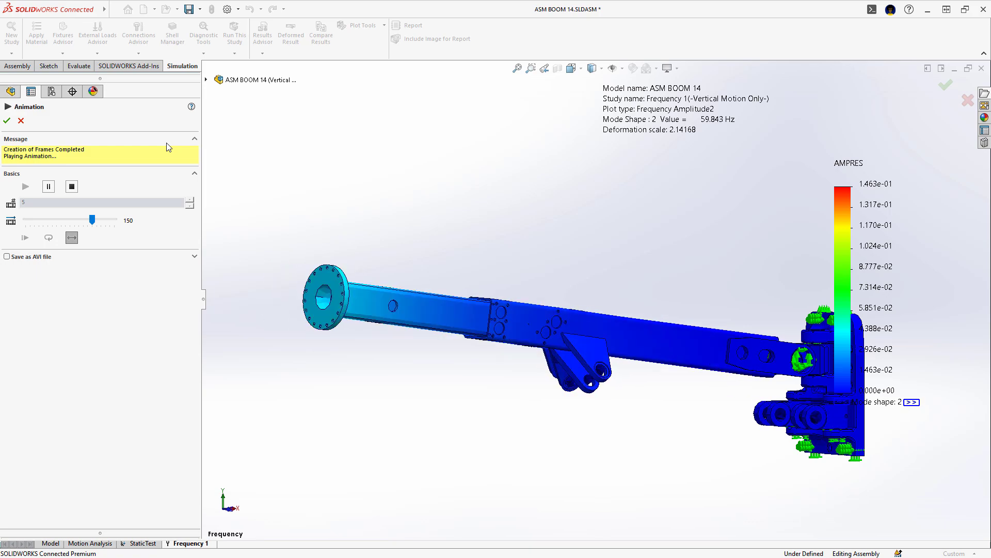
# Copy Frequency 1 as a Linear Dynamic study and show KnuckleJoint's Displacement1 plot.
pyautogui.rightClick(215, 543)
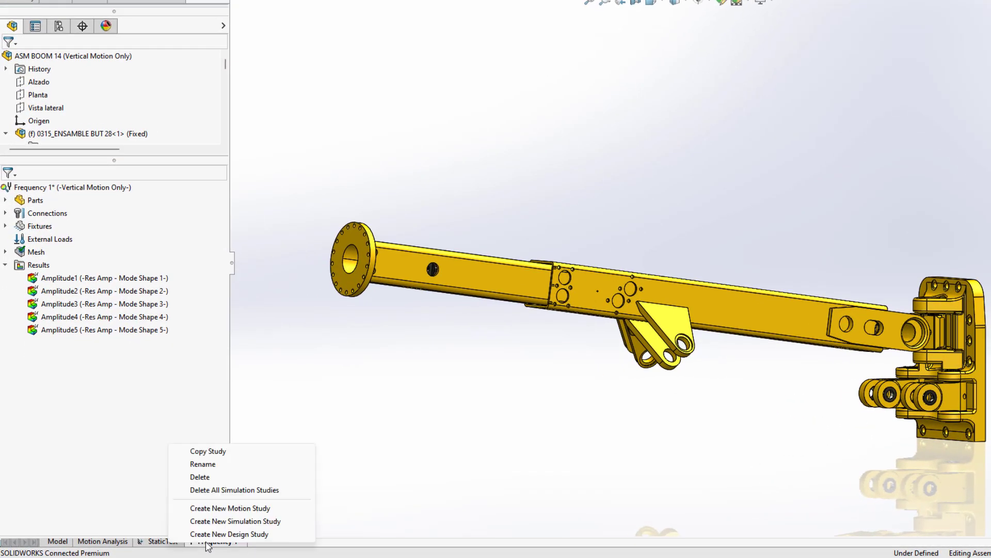
pyautogui.click(207, 450)
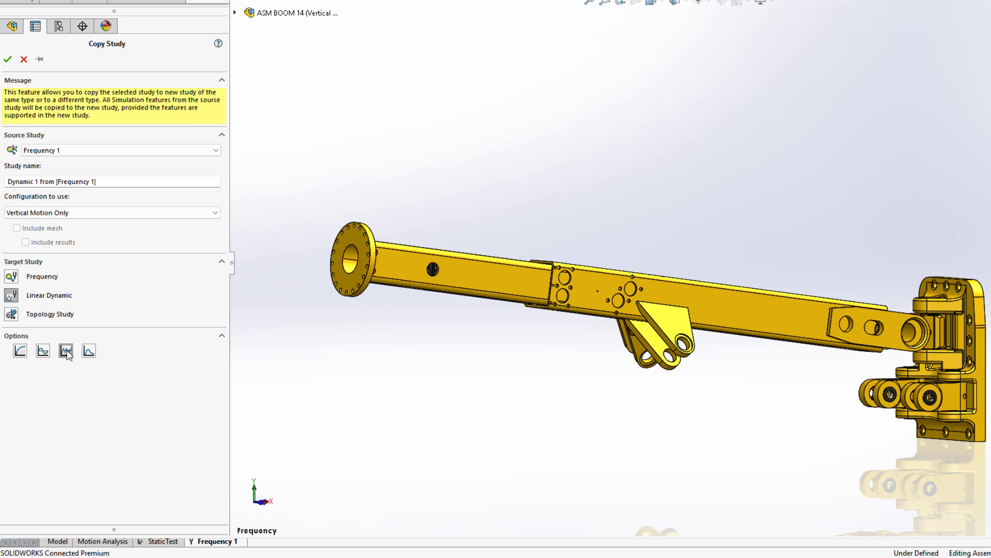
pyautogui.write('Line')
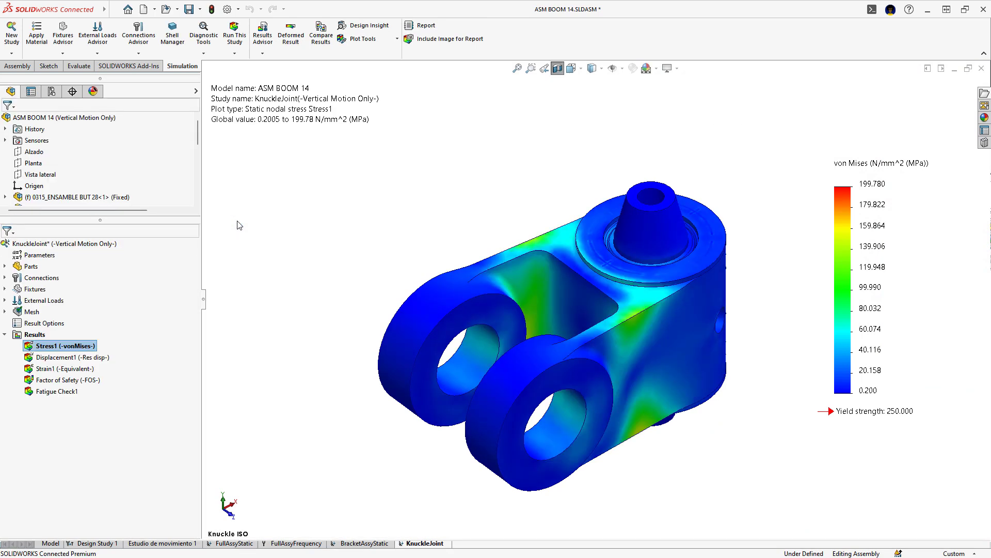
pyautogui.rightClick(75, 357)
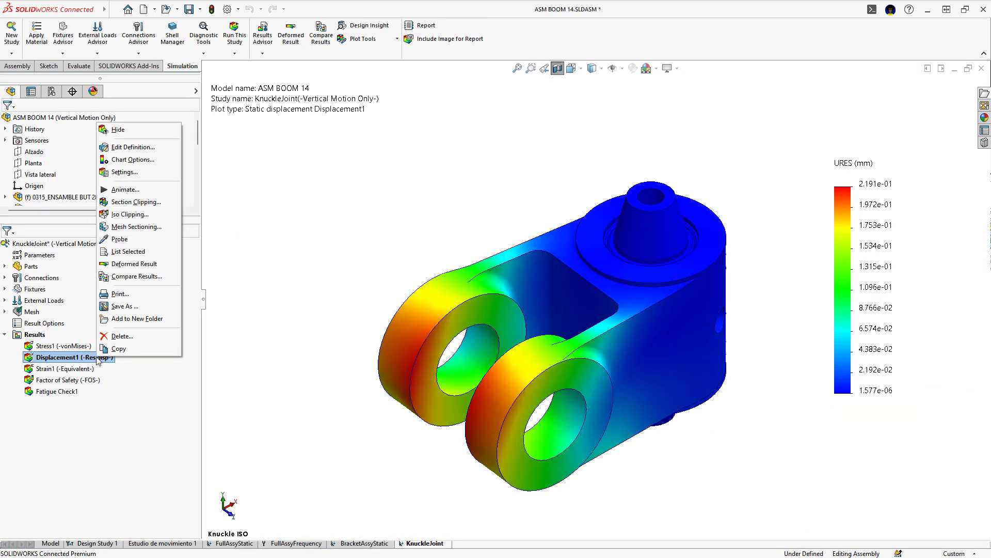
pyautogui.click(124, 189)
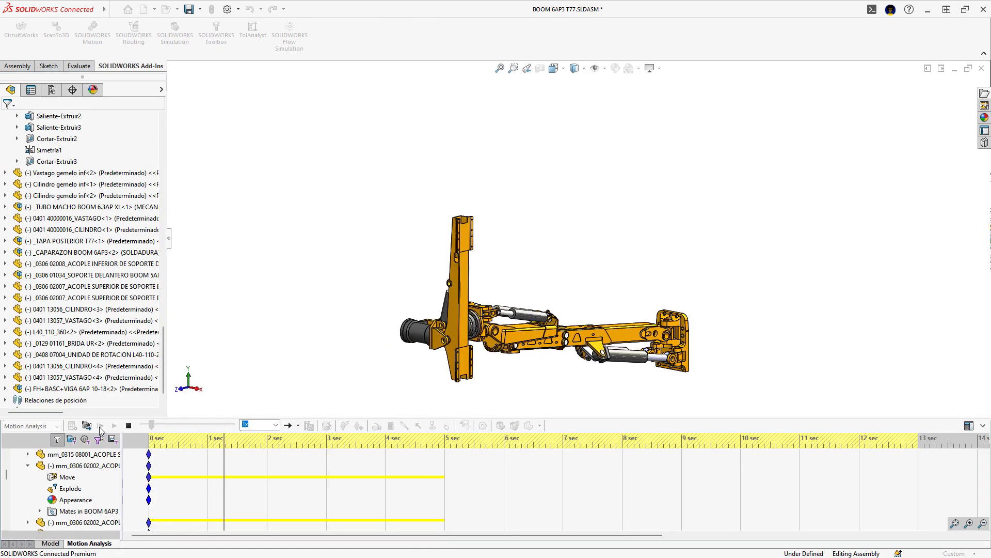
# Play the BOOM 6AP3 T77 motion study so the boom arm swings upward.
pyautogui.click(113, 425)
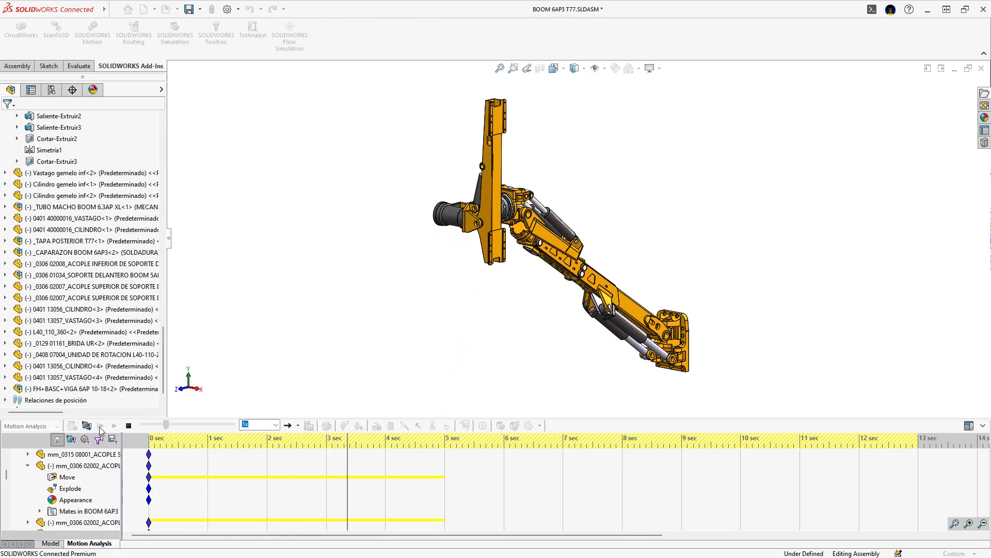